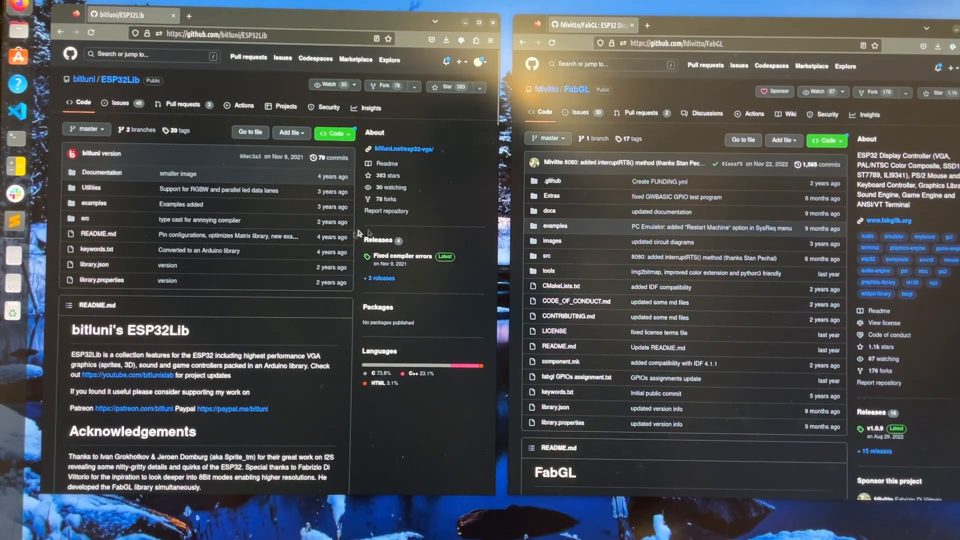
- Scroll the FabGL README down to the Installation Tutorial video sections
scroll("down", 3)
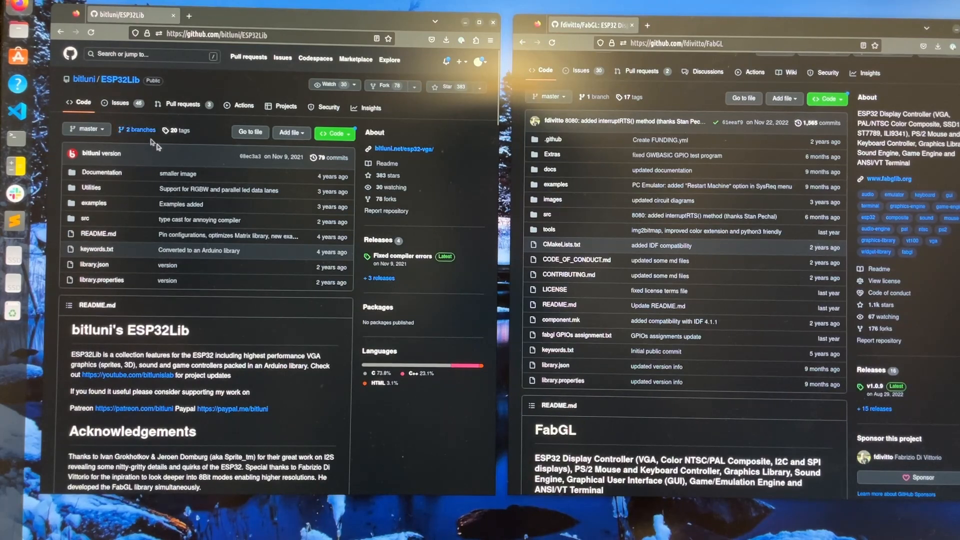
mouse_move(343, 354)
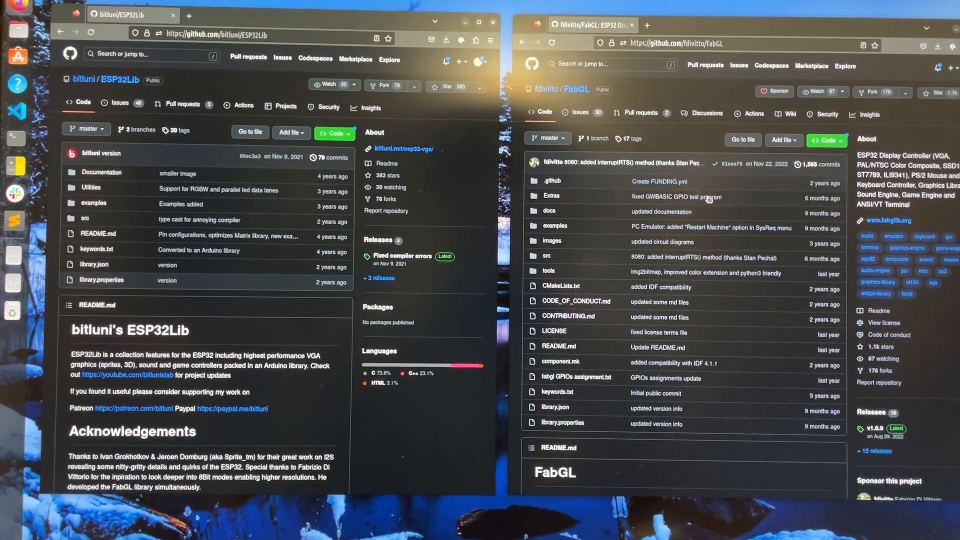
scroll("down", 3)
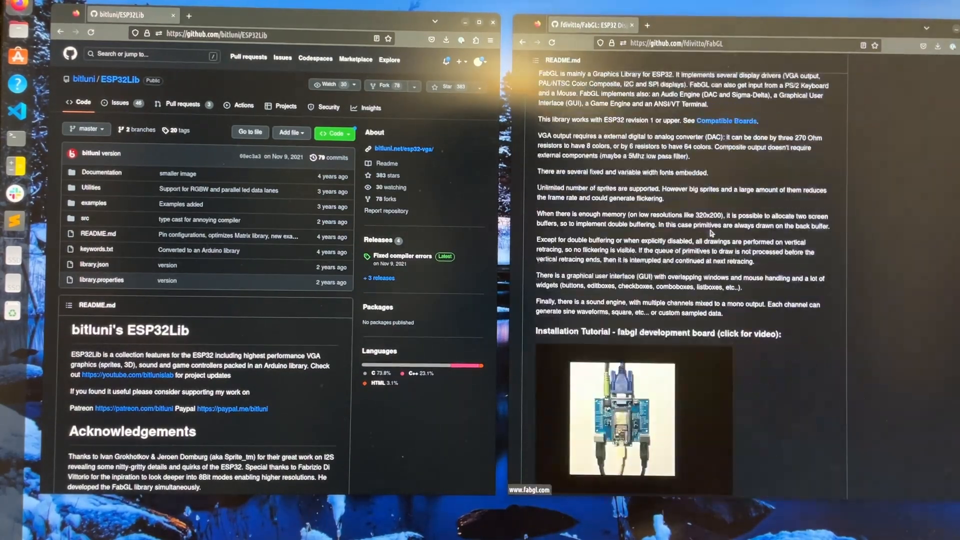
scroll("down", 3)
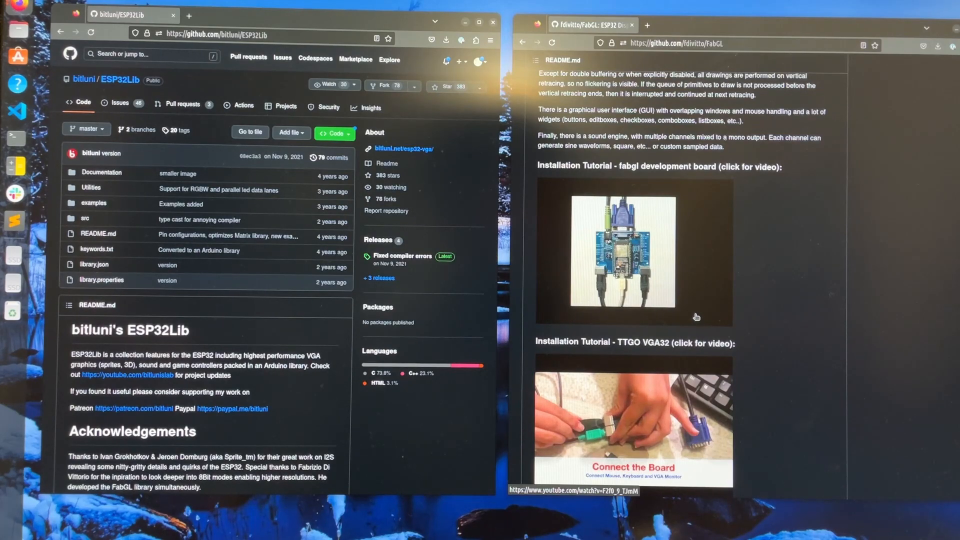
scroll("down", 3)
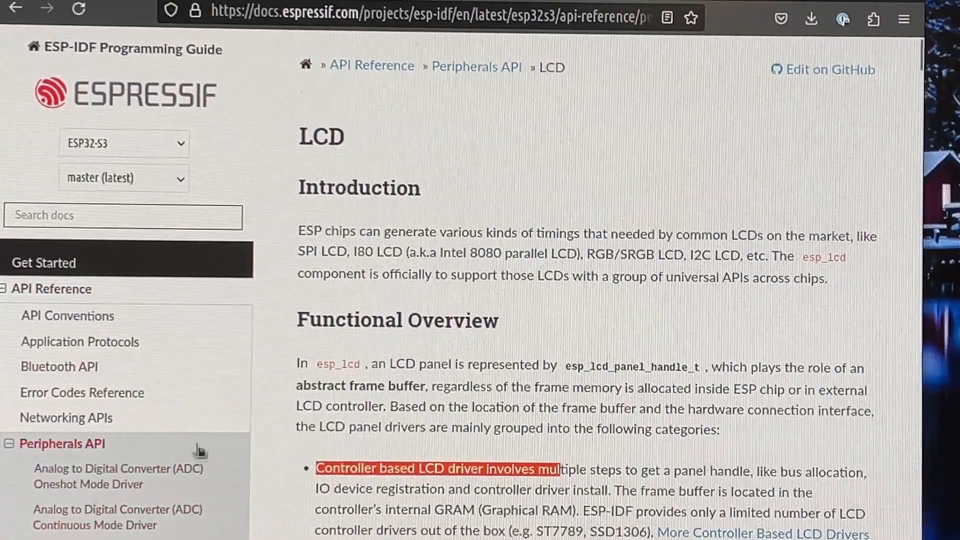
mouse_move(158, 153)
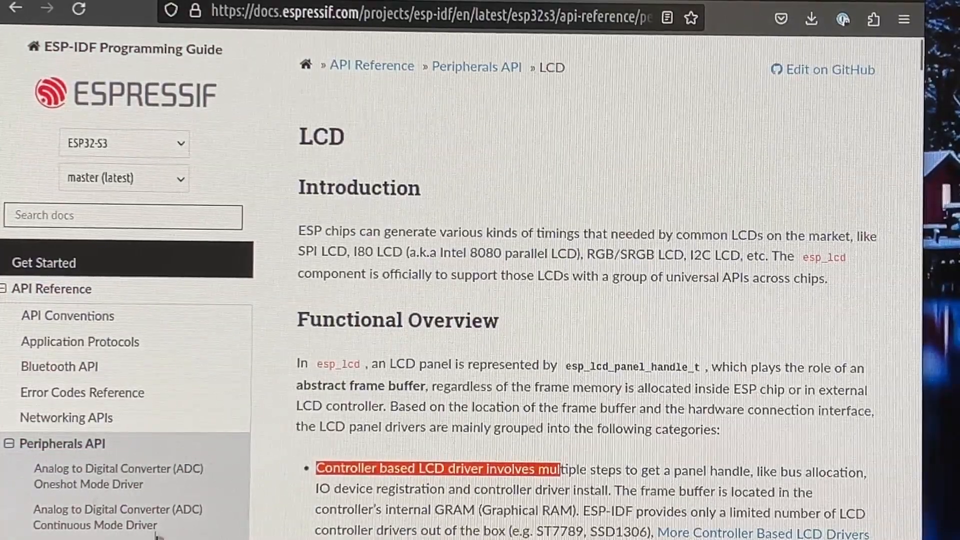
- Scroll the ESP-IDF sidebar to the SPI, I2C, I80 and RGB interfaced LCD entries
scroll("down", 3)
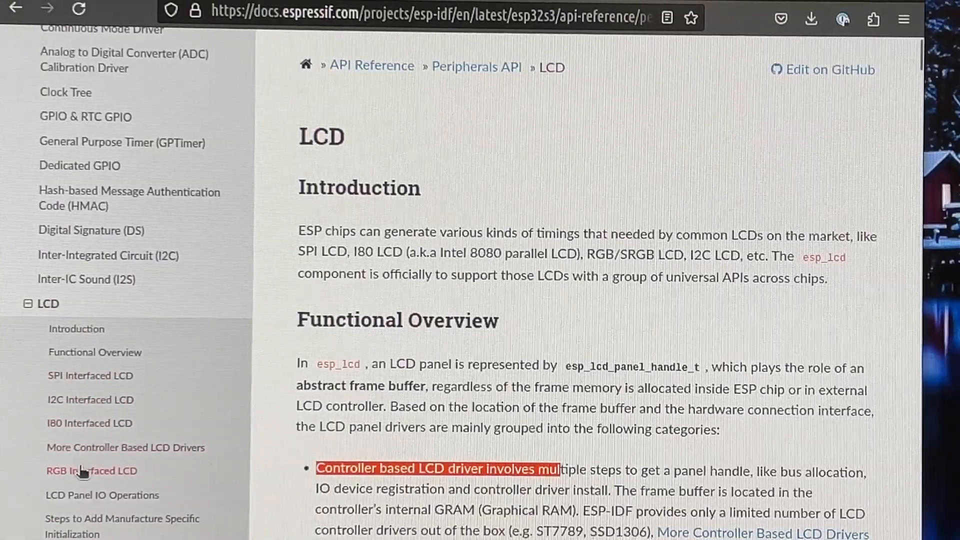
- Jump to RGB Interfaced LCD and scroll to the frame buffer operation modes
left_click(91, 470)
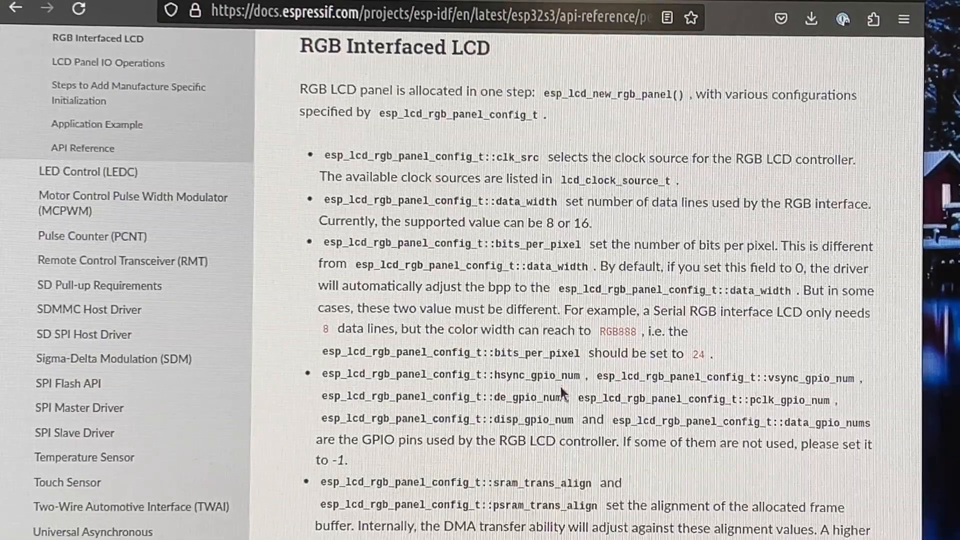
mouse_move(463, 215)
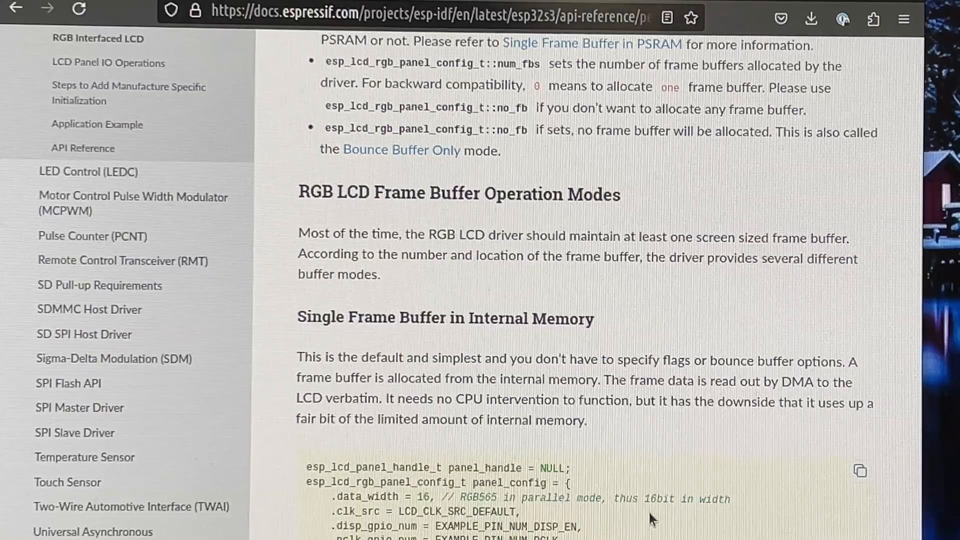
scroll("down", 3)
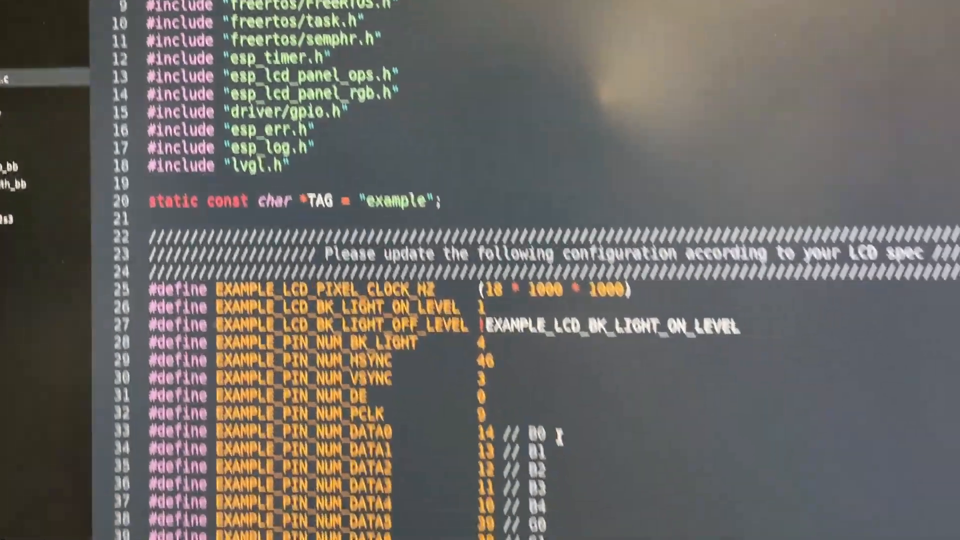
- Scroll the RGB LCD example from the pin defines and 800×480 settings to app_main
scroll("down", 3)
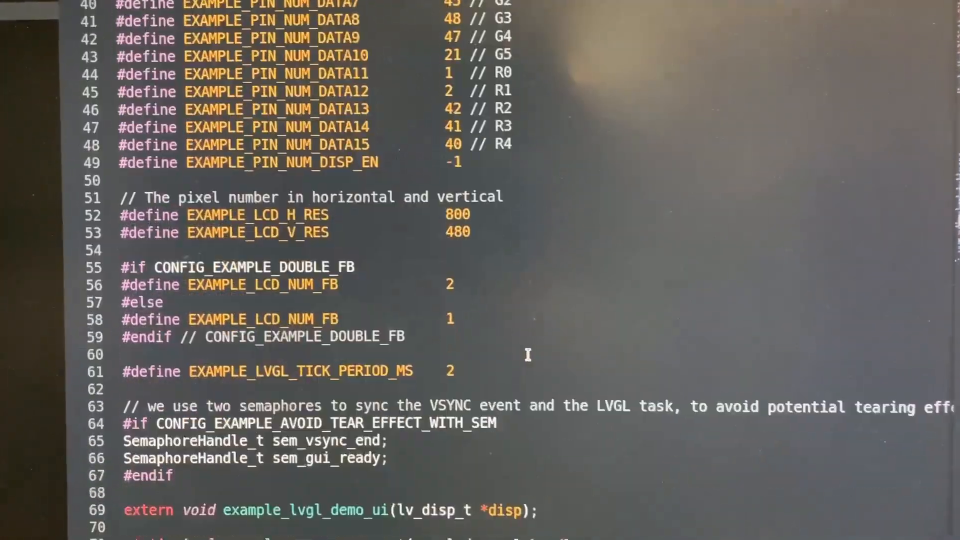
scroll("down", 3)
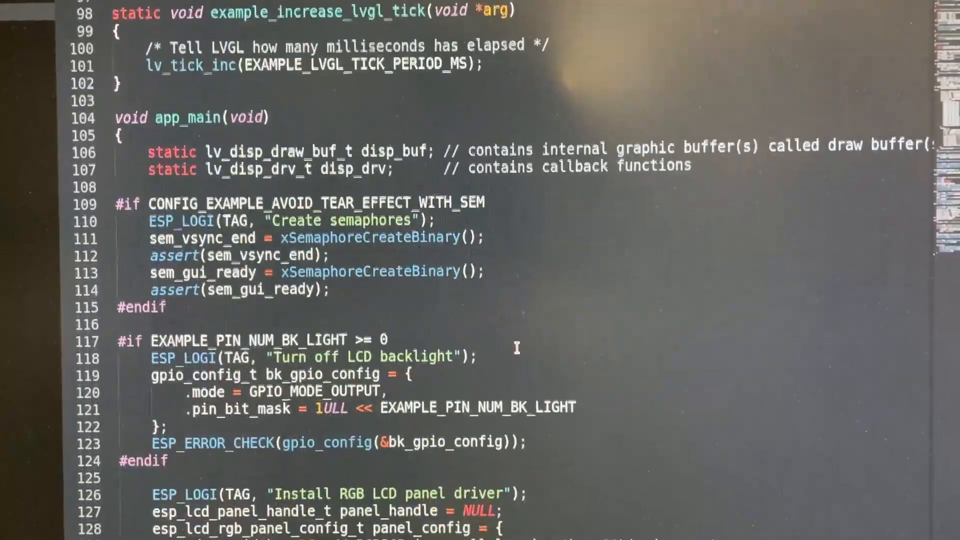
scroll("down", 3)
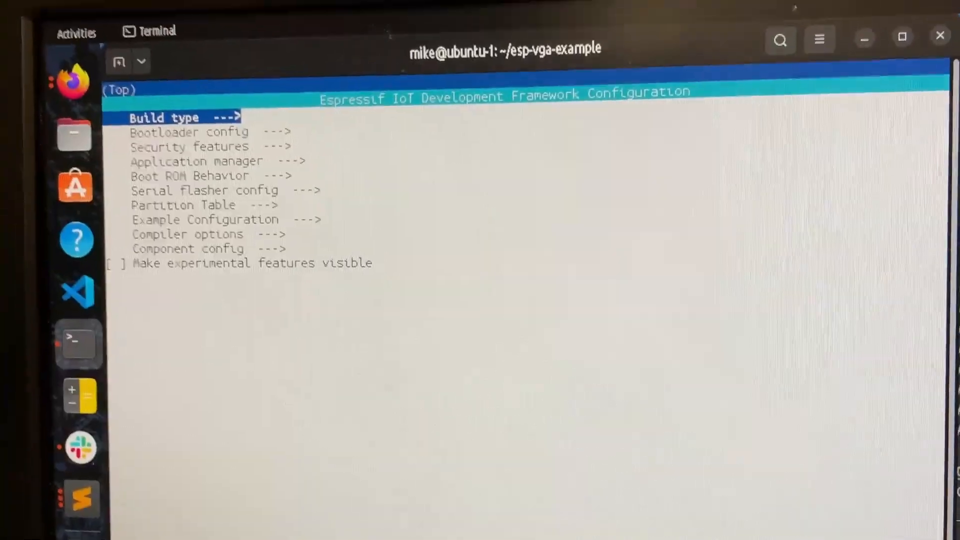
- Leave menuconfig and scroll the VGA 640×480@60Hz timing tables
key("Down")
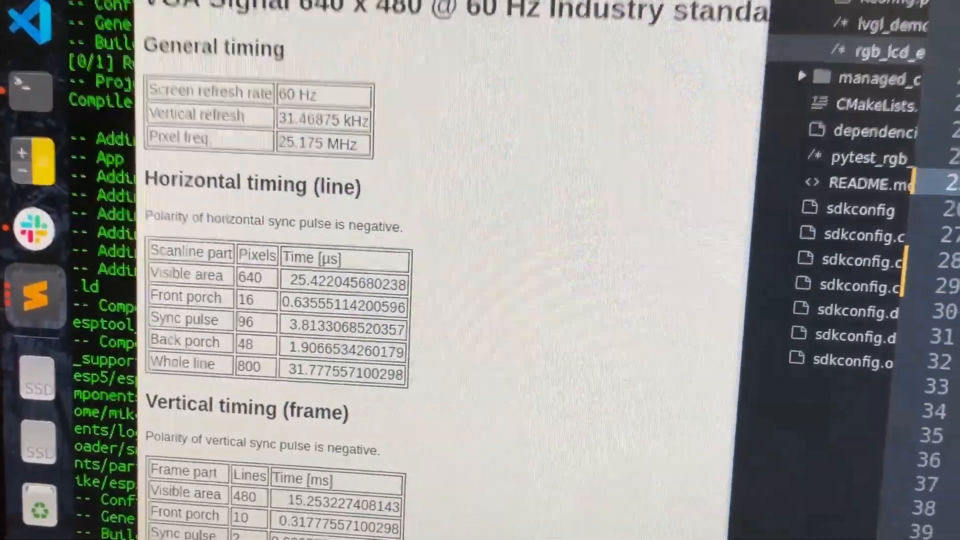
scroll("down", 3)
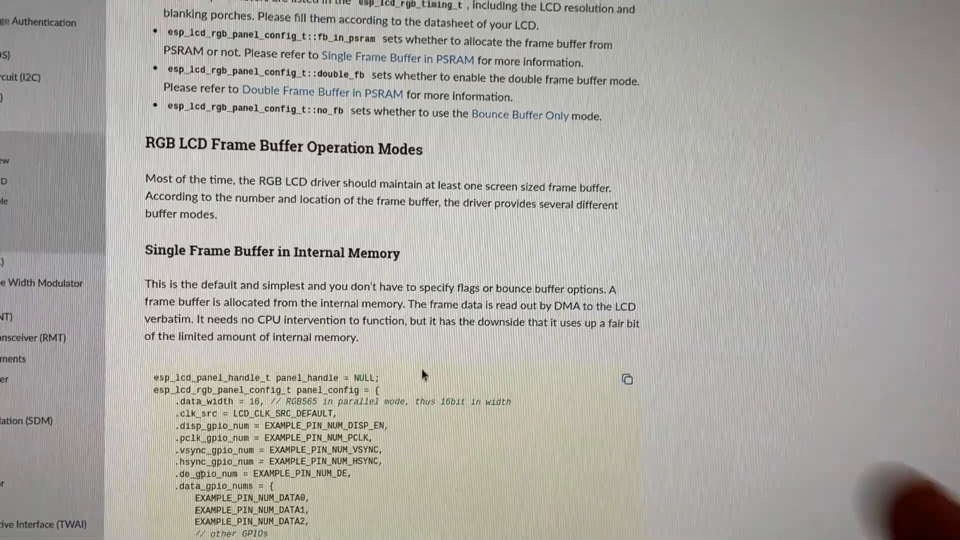
scroll("down", 3)
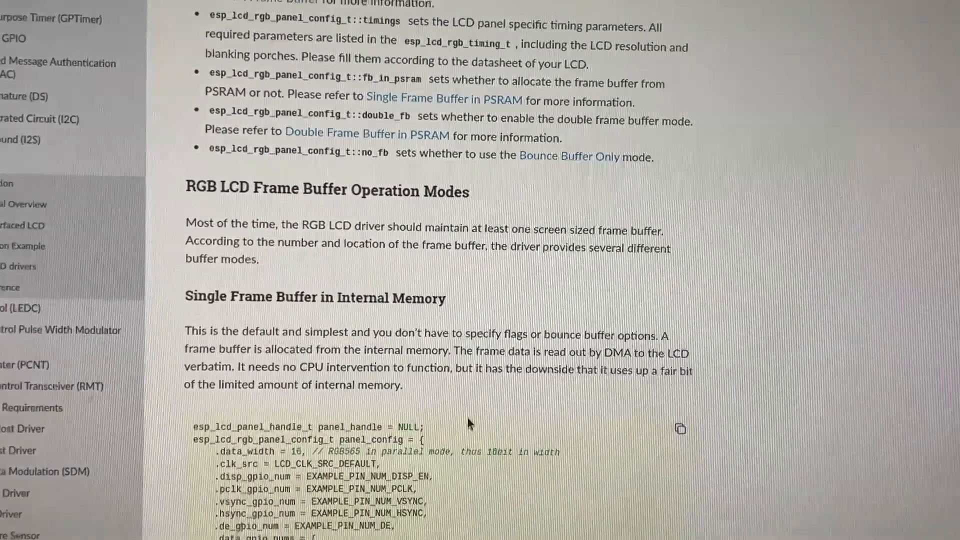
scroll("down", 3)
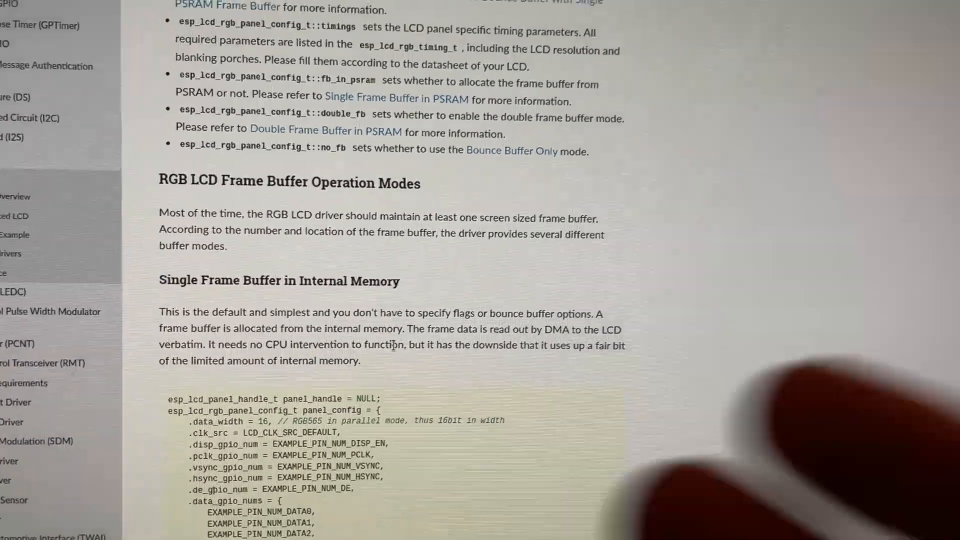
scroll("down", 3)
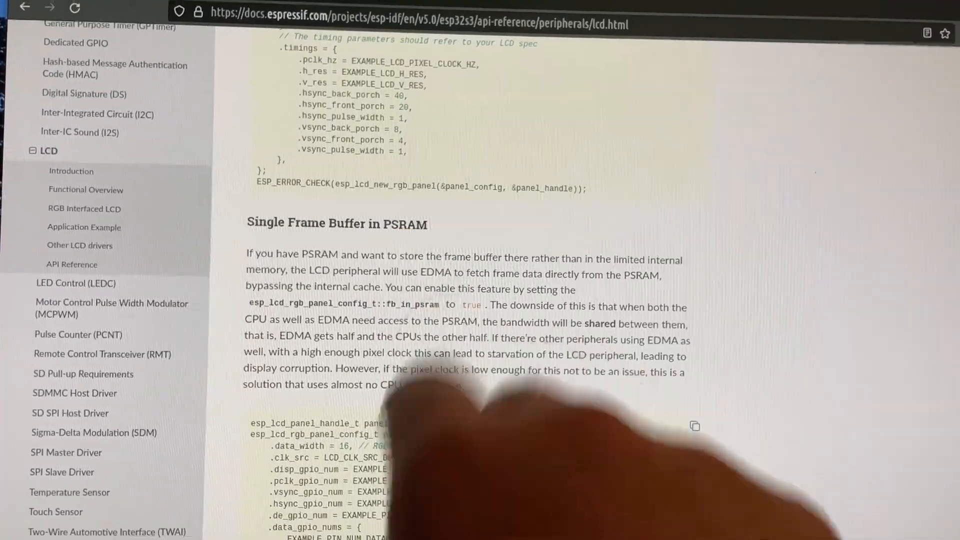
scroll("down", 3)
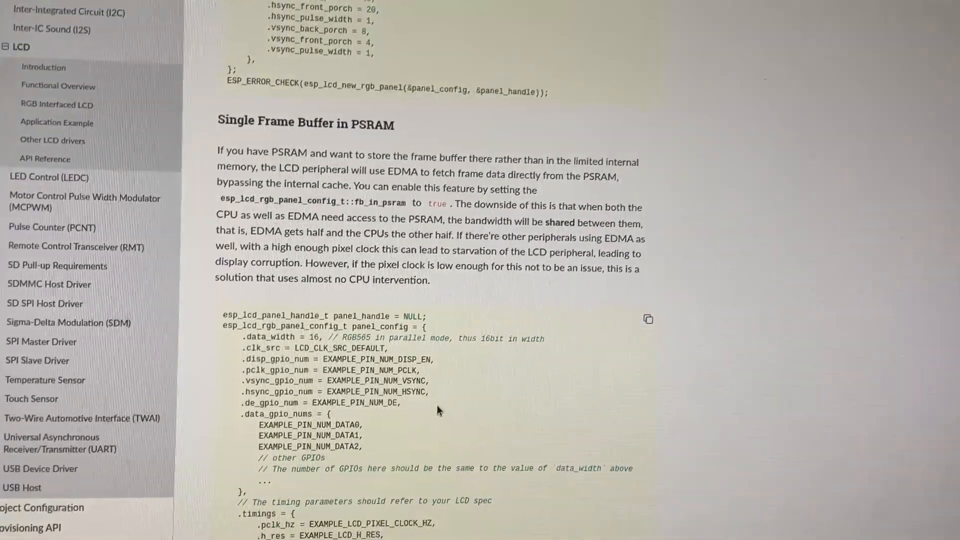
scroll("down", 3)
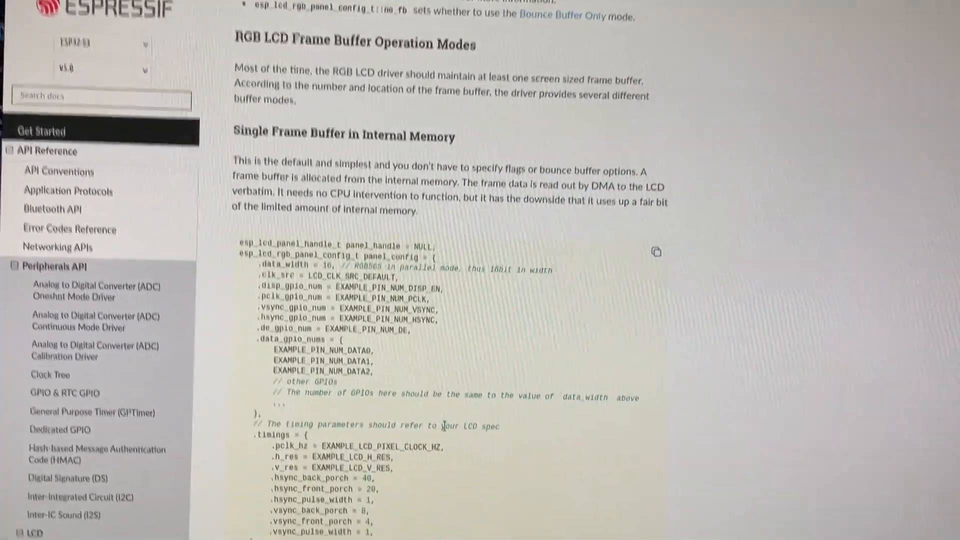
scroll("down", 3)
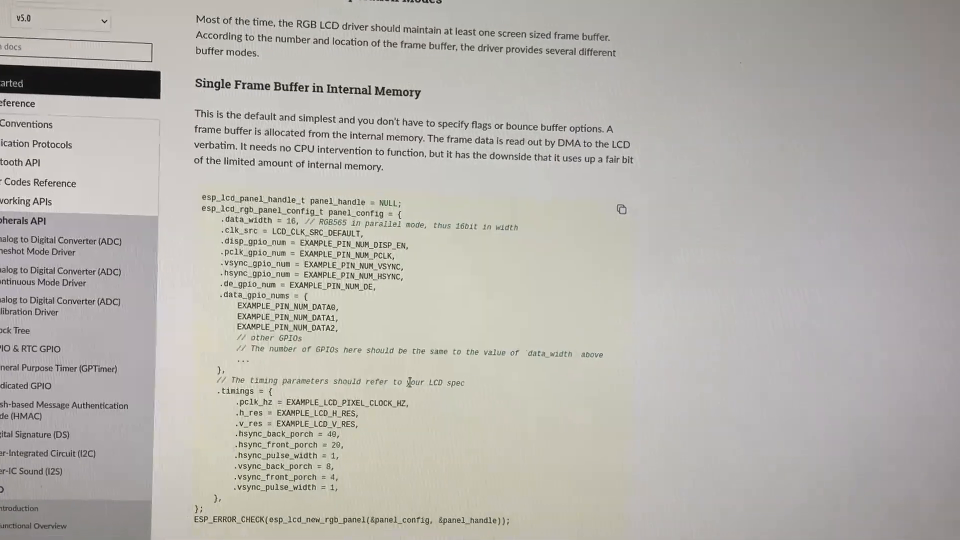
scroll("down", 3)
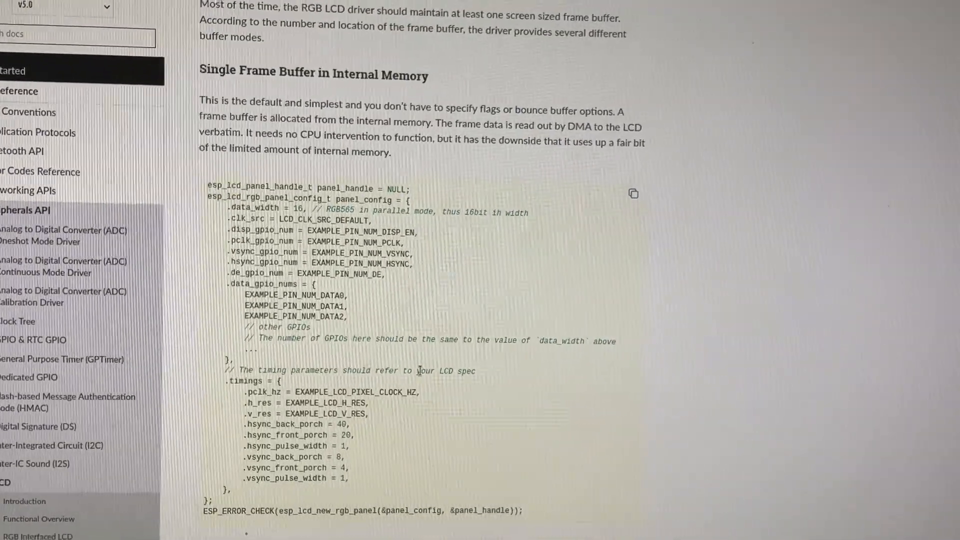
scroll("down", 3)
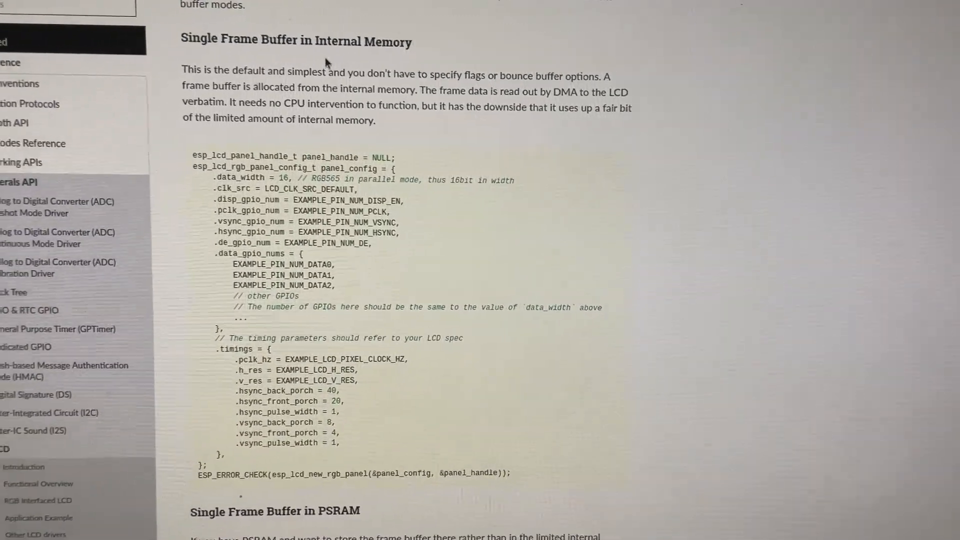
scroll("down", 3)
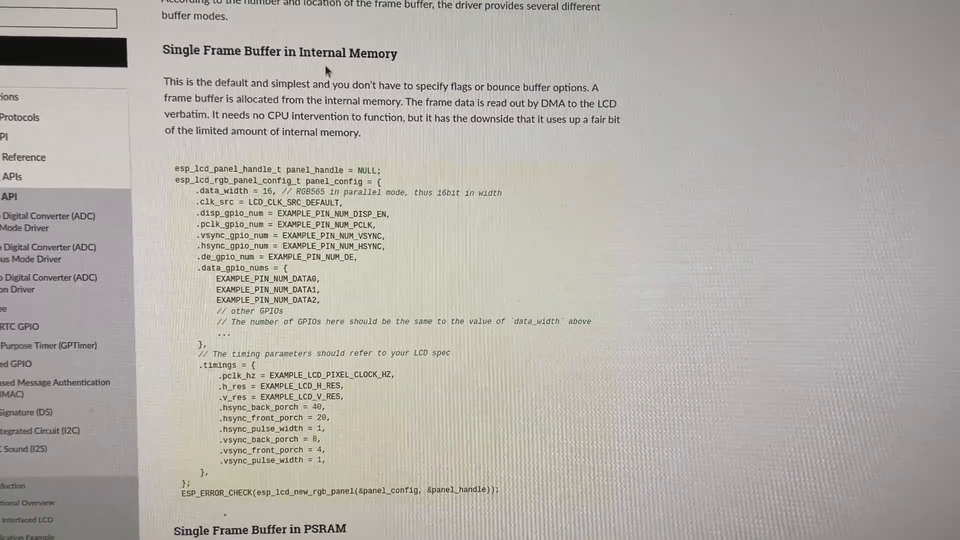
scroll("down", 3)
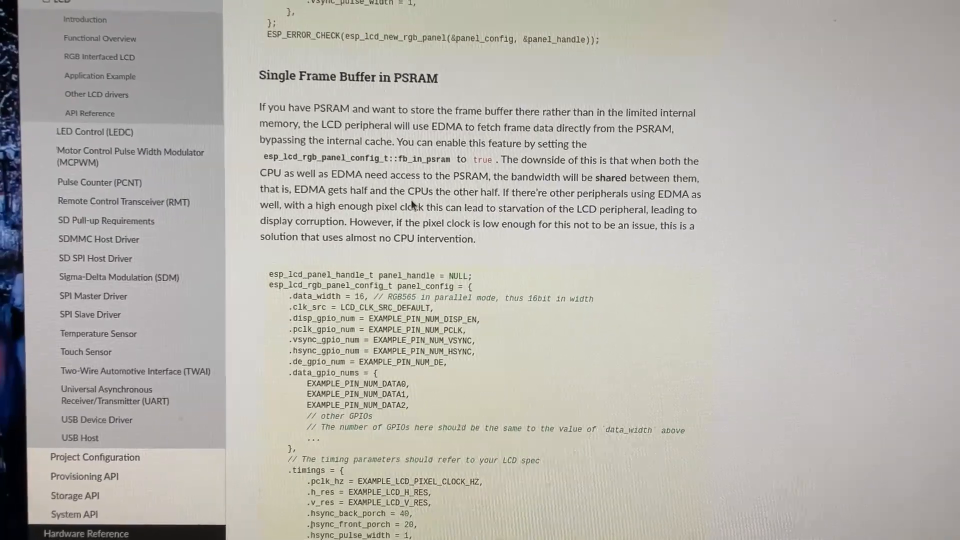
scroll("down", 3)
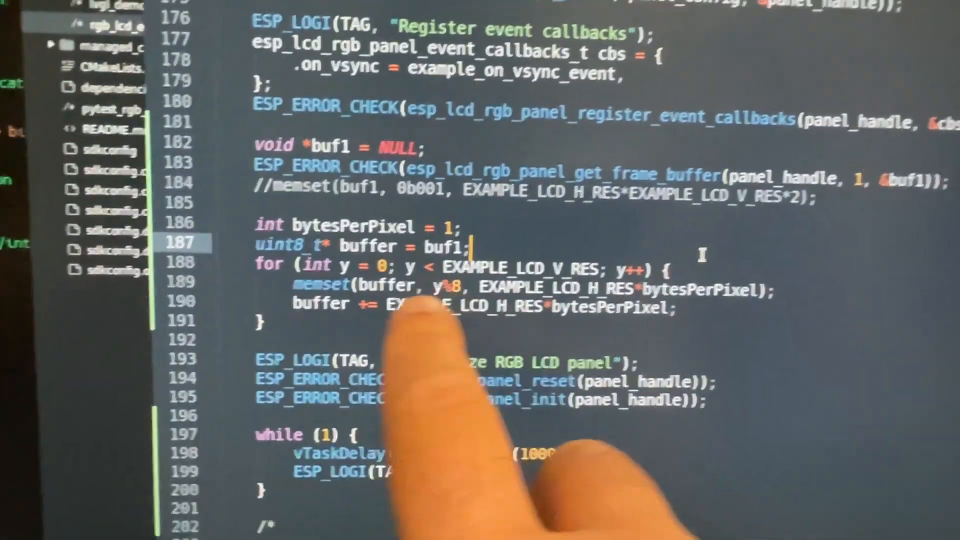
scroll("up", 3)
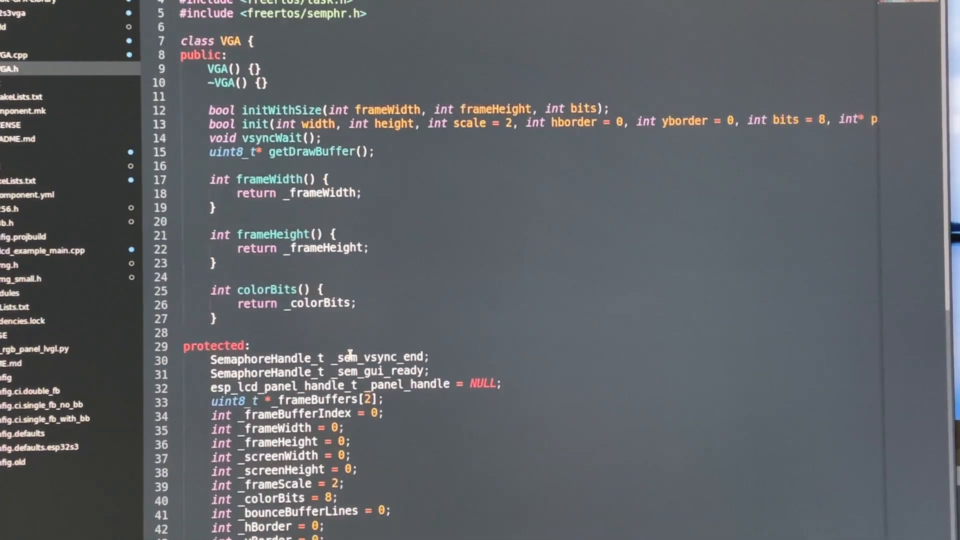
- Open VGA.cpp and read initWithSize, pixel clock choices, timing blocks and bounceEvent
left_click(15, 55)
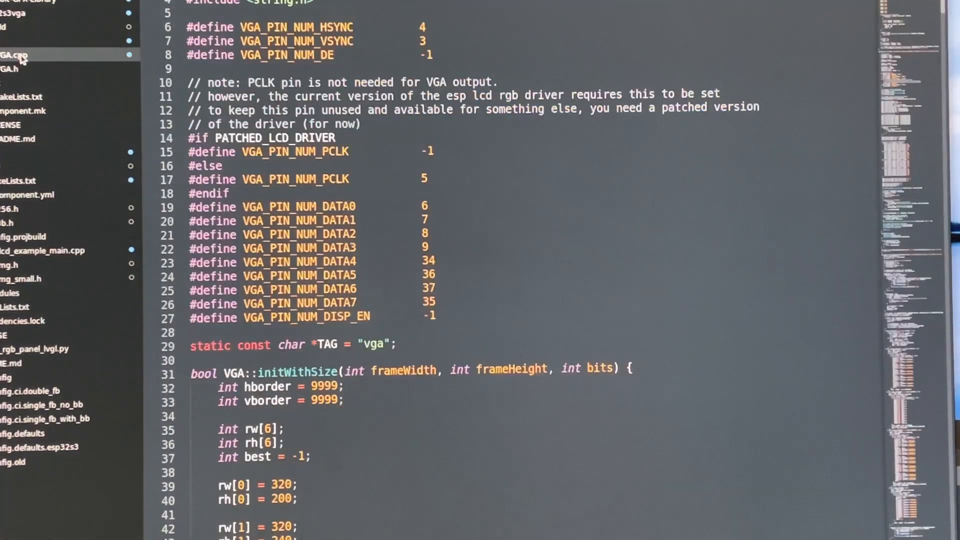
scroll("down", 3)
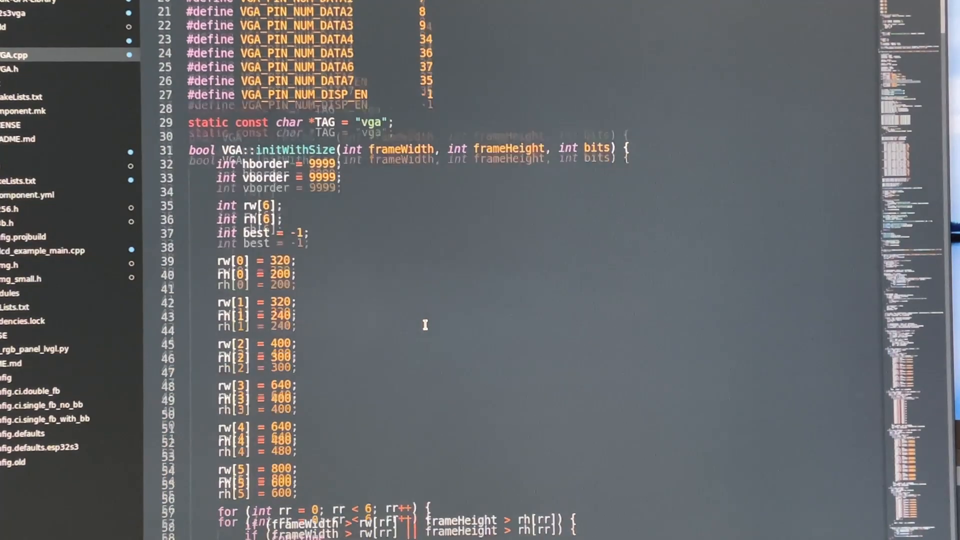
scroll("down", 3)
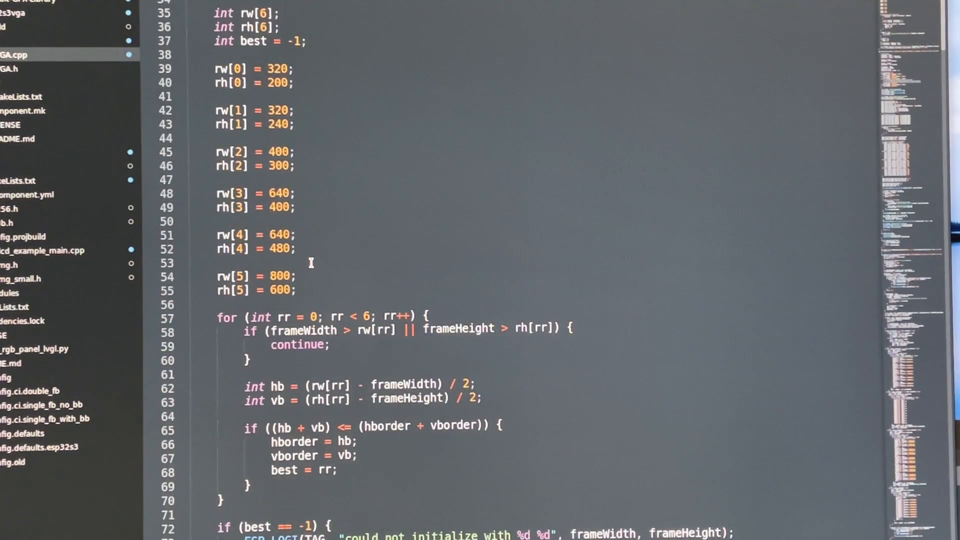
scroll("down", 3)
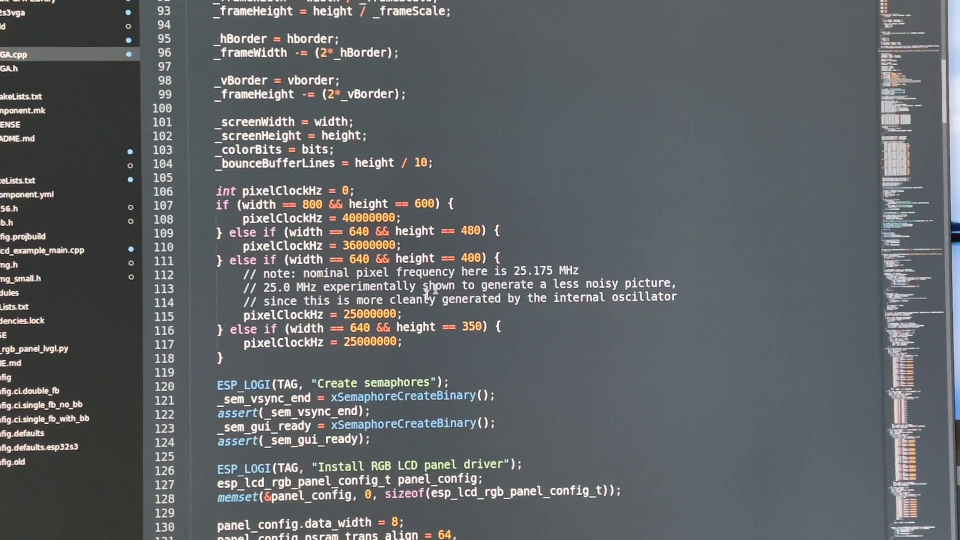
mouse_move(473, 343)
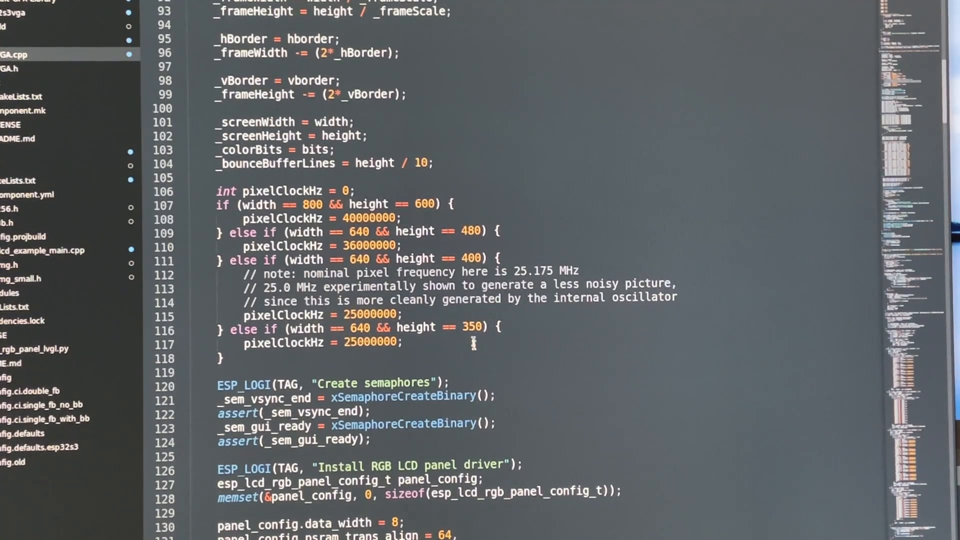
scroll("down", 3)
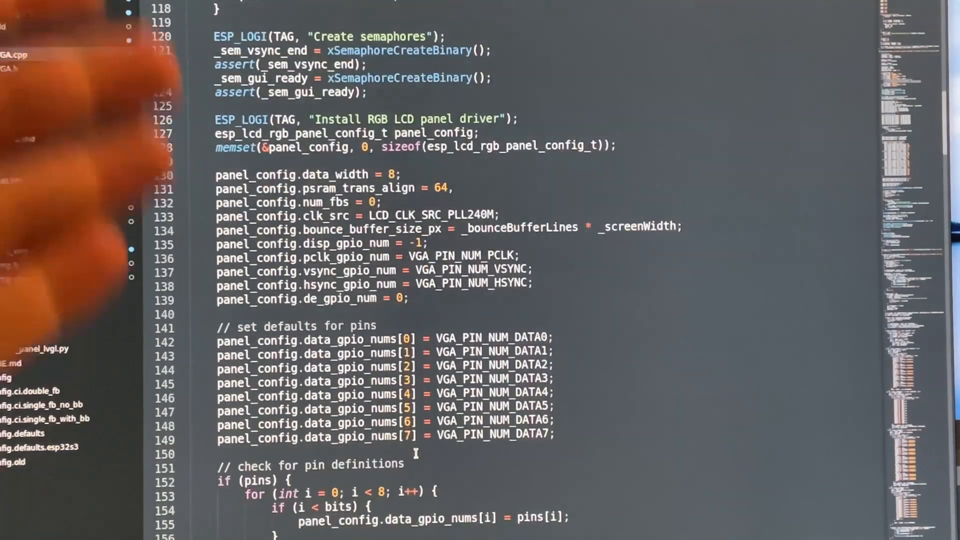
scroll("down", 3)
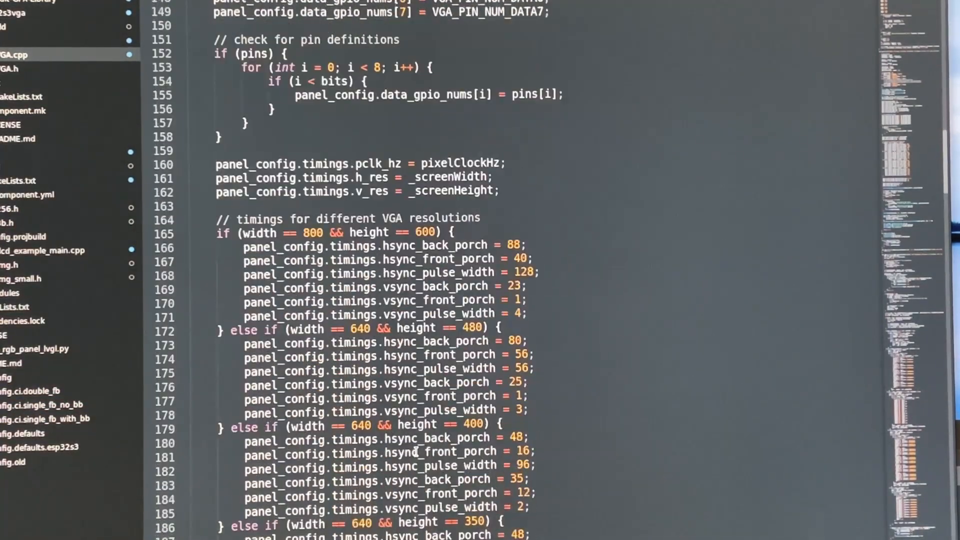
scroll("down", 3)
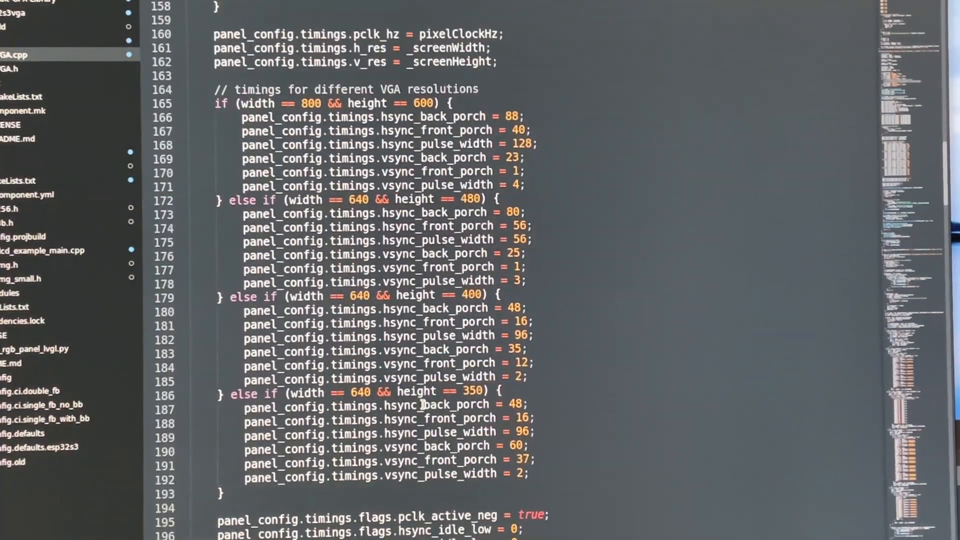
scroll("down", 3)
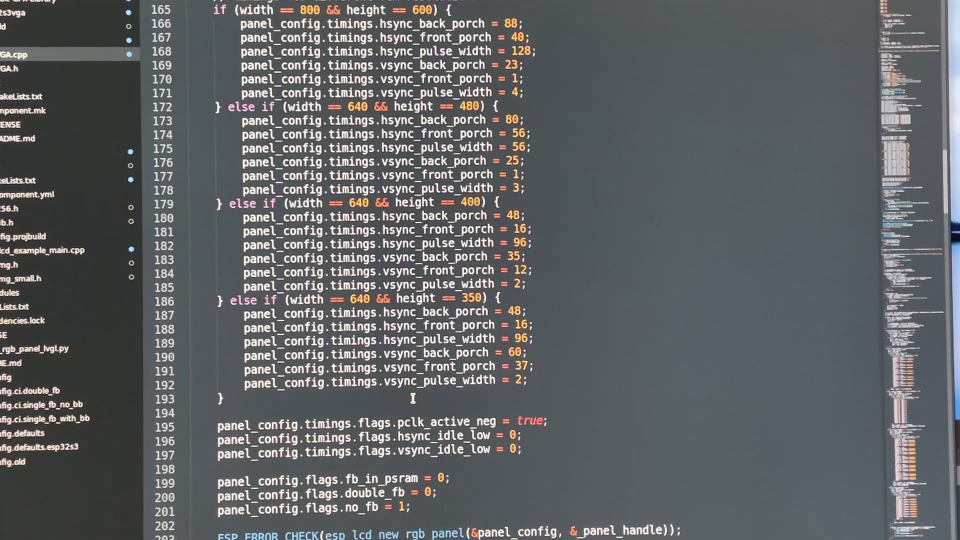
scroll("down", 3)
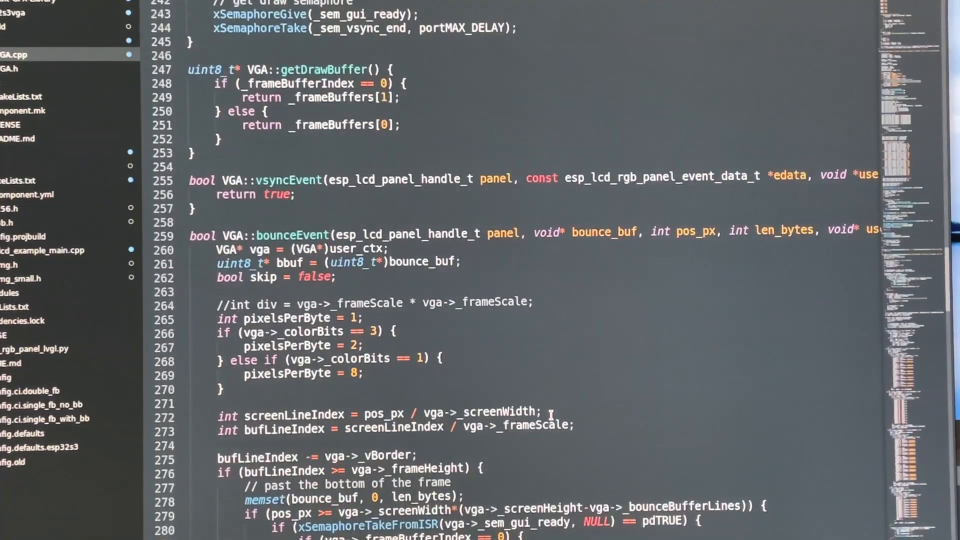